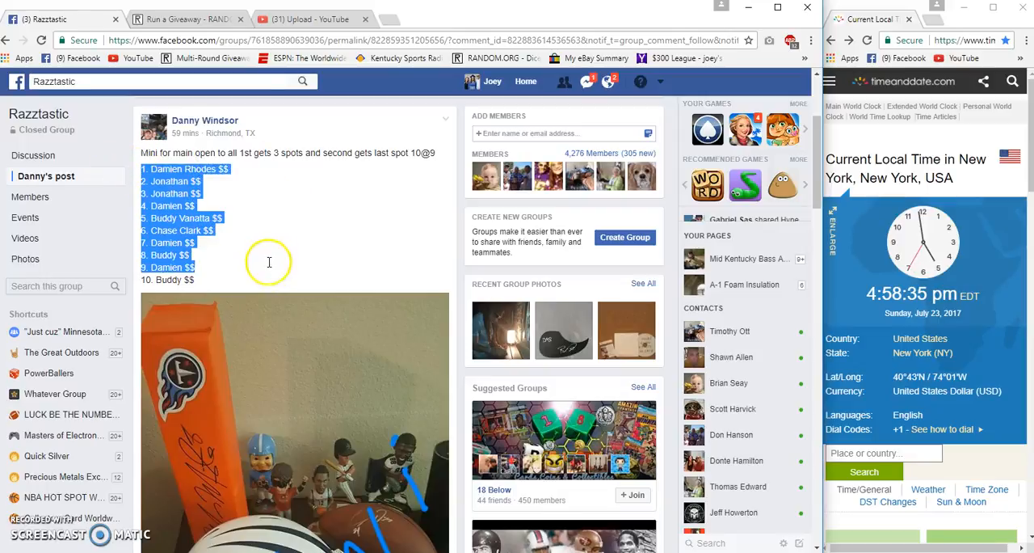
# Copy the ten-entry numbered list from the group post and read through the comments.
pyautogui.rightClick(269, 261)
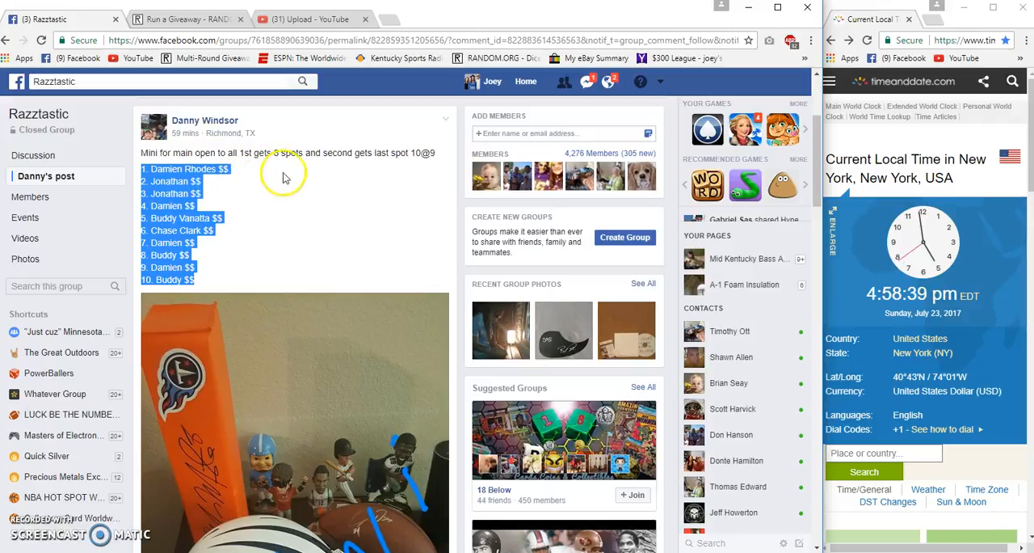
pyautogui.scroll(-3)
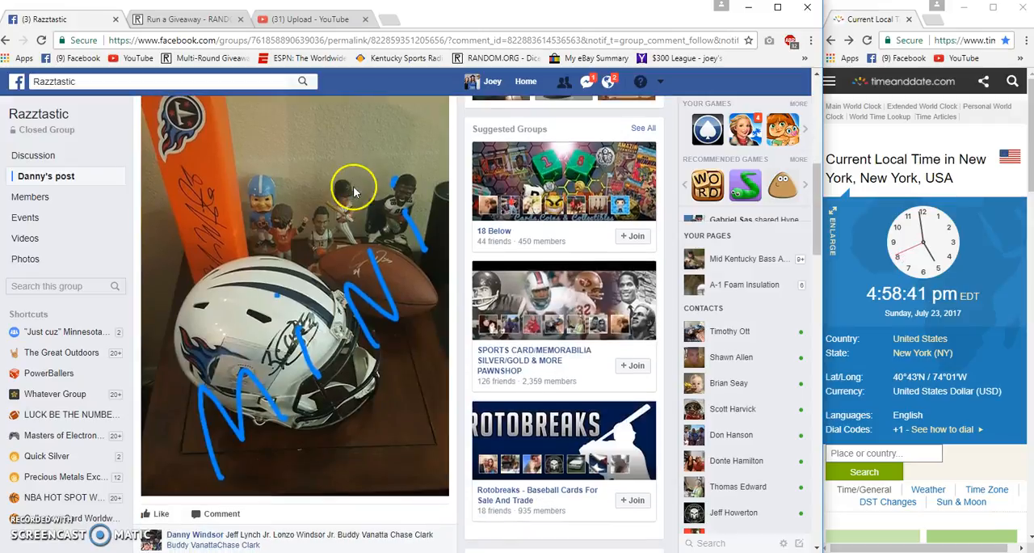
pyautogui.scroll(-3)
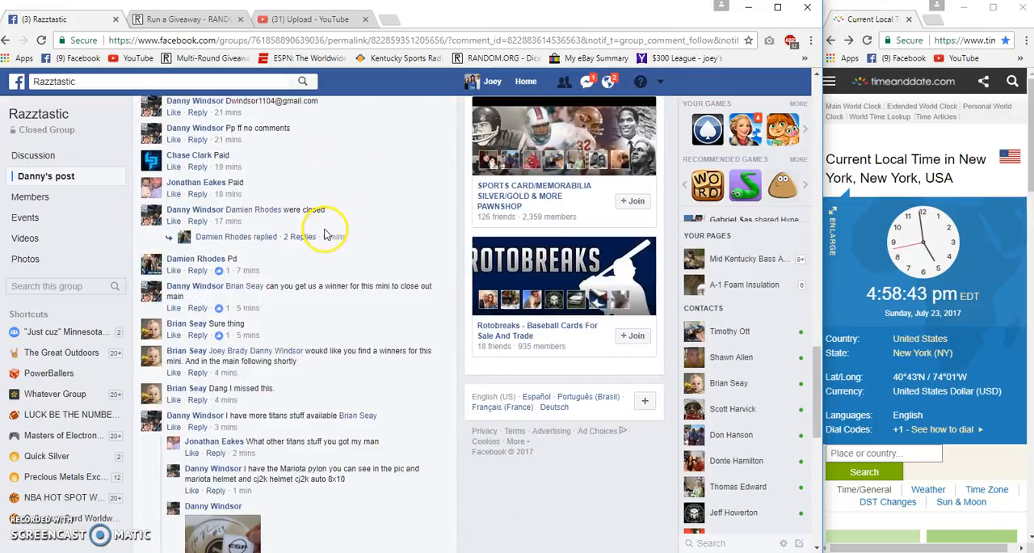
pyautogui.scroll(-3)
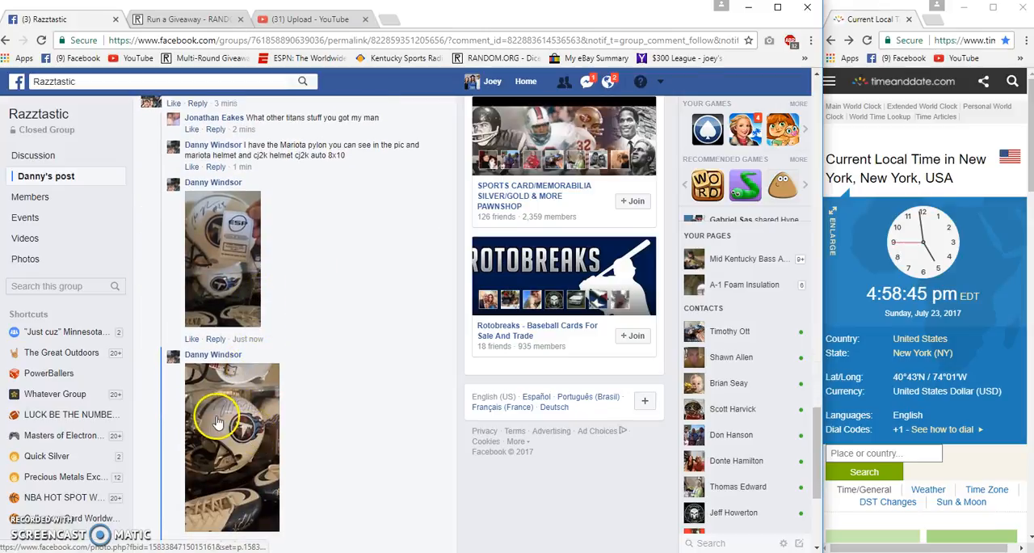
pyautogui.scroll(-3)
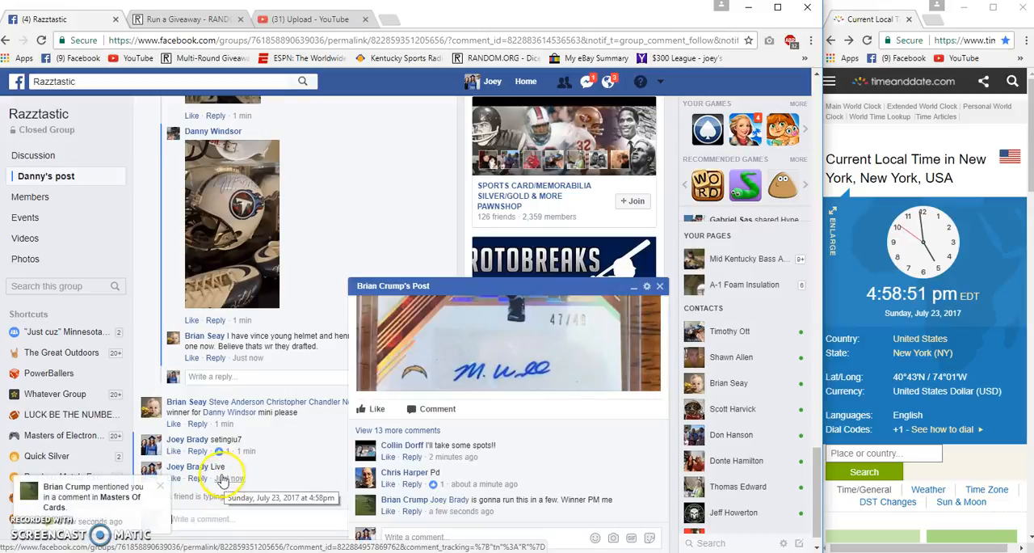
pyautogui.click(186, 18)
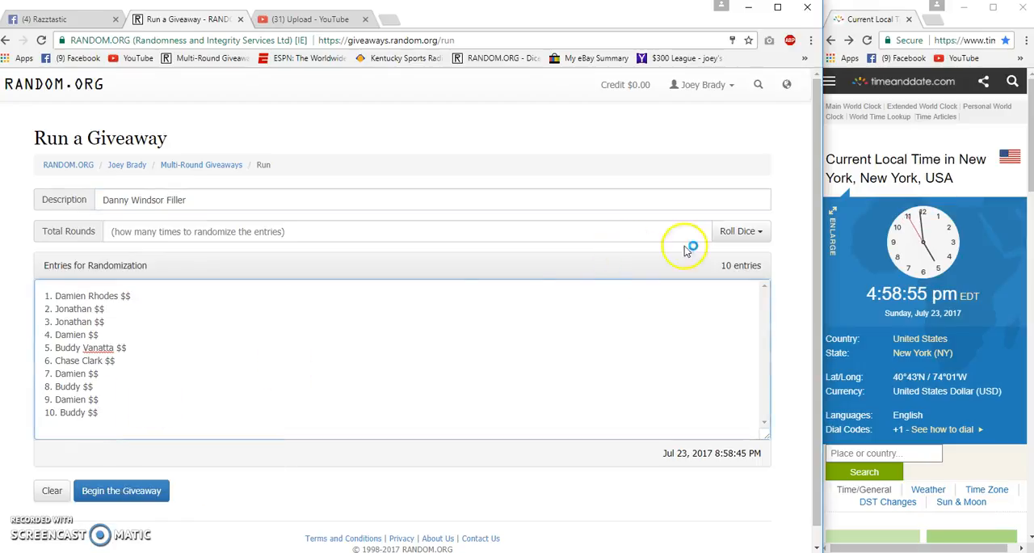
# Roll the dice to set Total Rounds to 7 and start the giveaway.
pyautogui.click(737, 231)
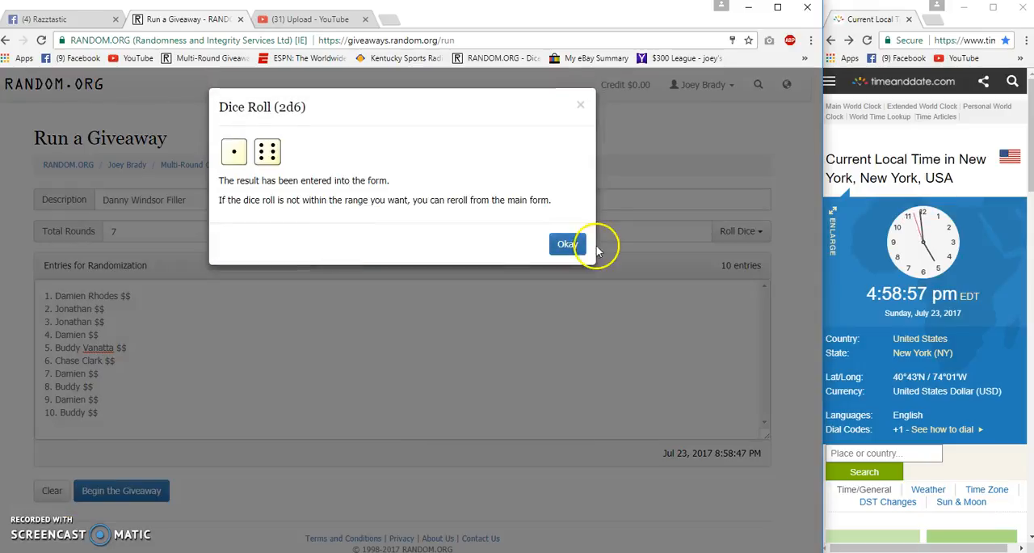
pyautogui.click(568, 244)
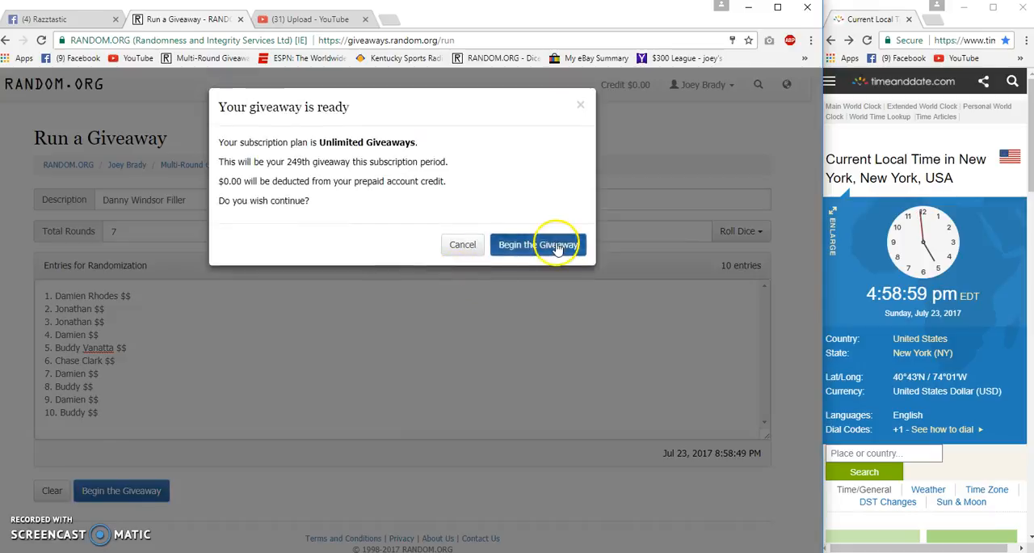
pyautogui.click(538, 244)
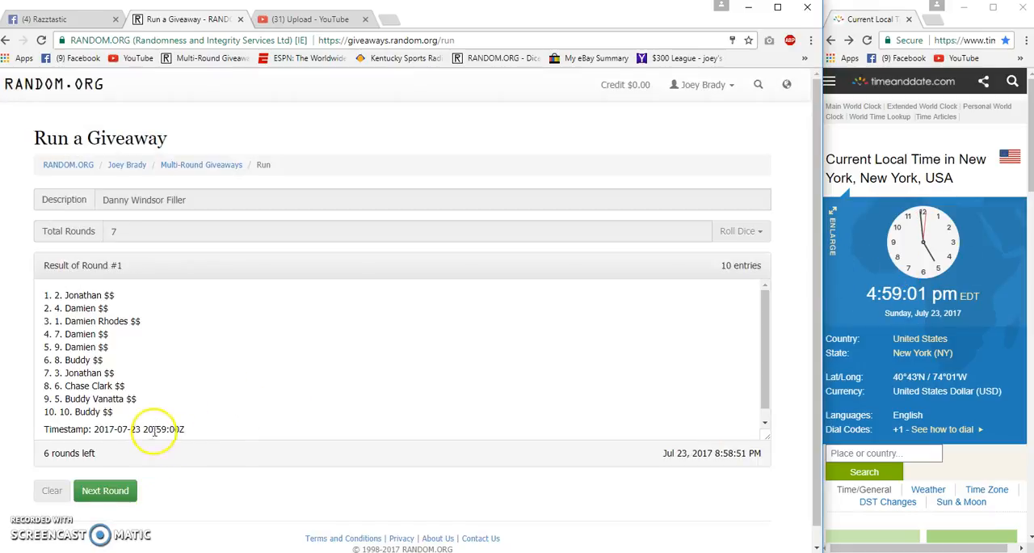
# Randomize the ten entries through successive rounds, leaving only the final round.
pyautogui.click(105, 491)
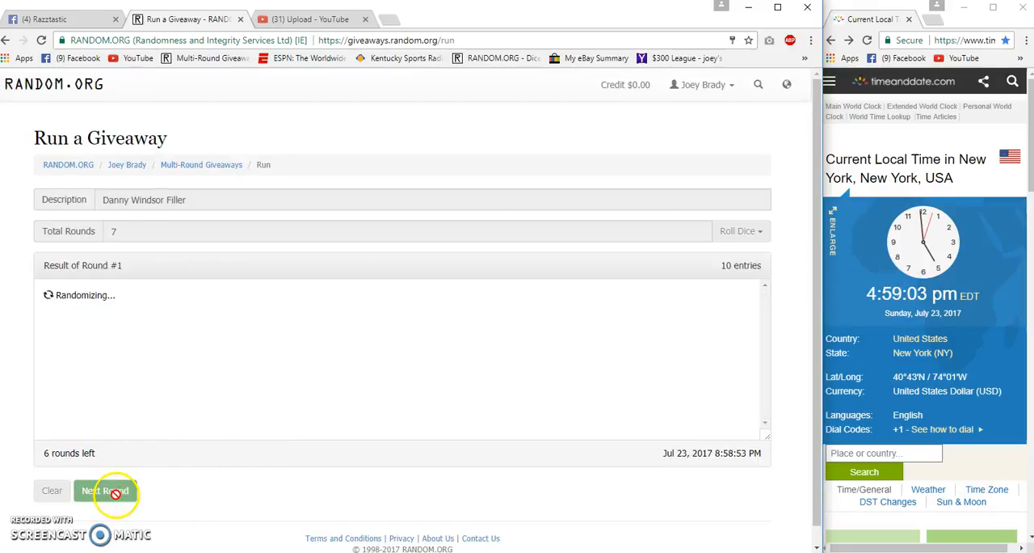
pyautogui.click(105, 491)
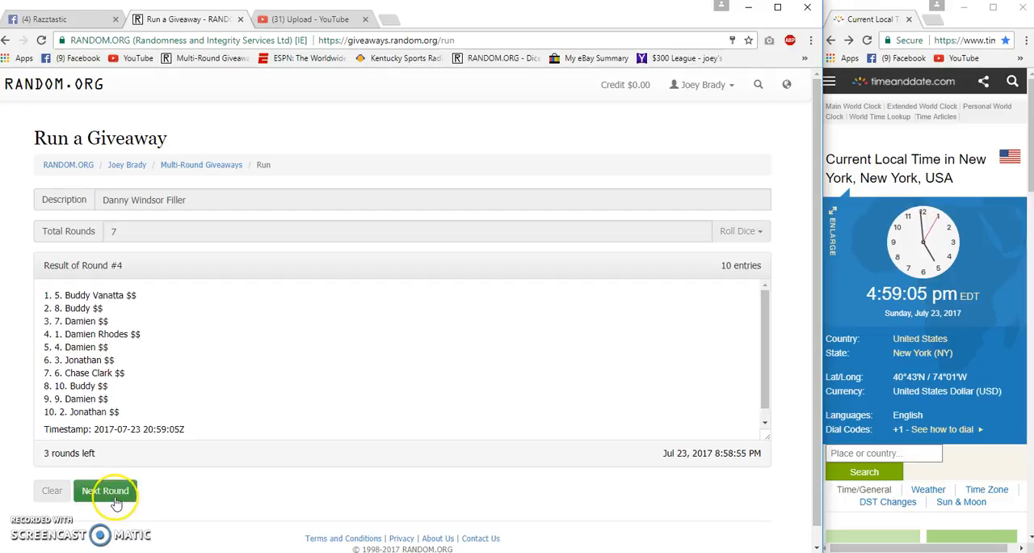
pyautogui.click(105, 490)
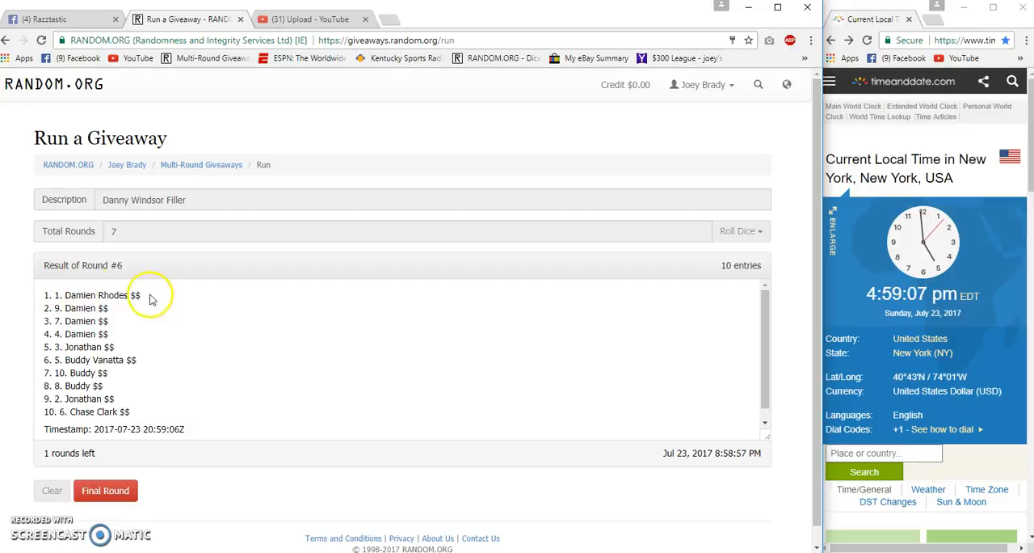
pyautogui.moveTo(71, 97)
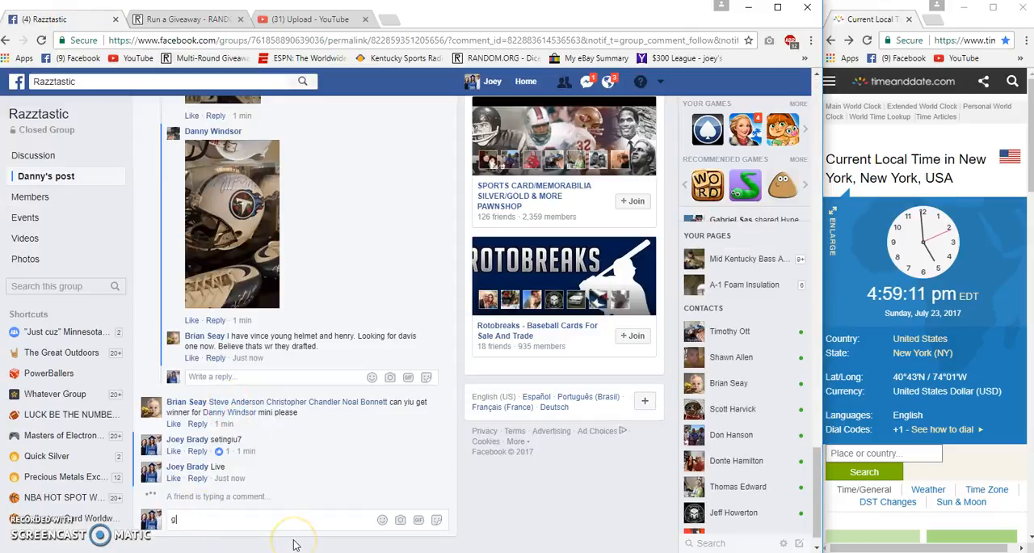
# Comment 'good luck Final roll' in the Facebook group thread.
pyautogui.write('ood luck Final')
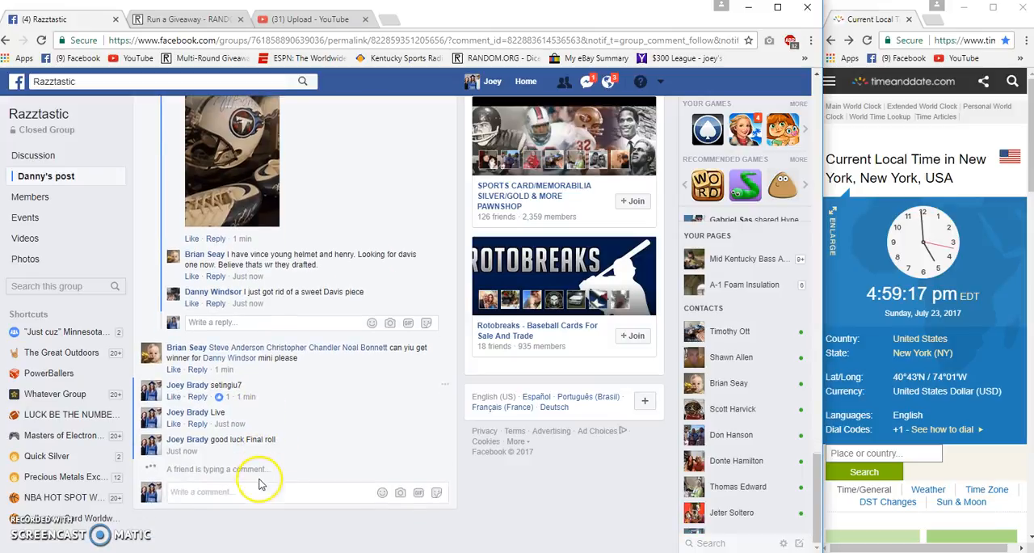
pyautogui.moveTo(230, 451)
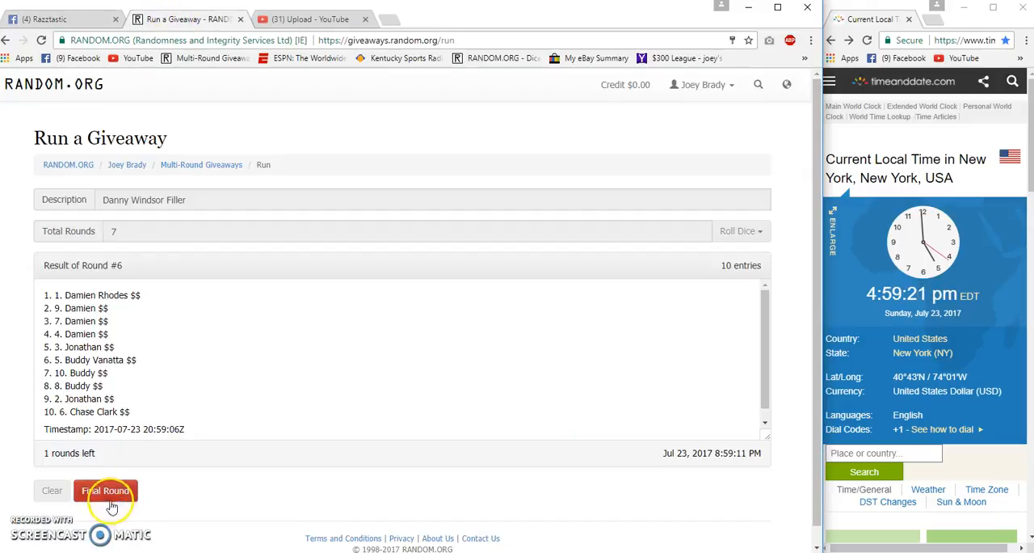
# Run the giveaway's final round, then type 'Done' as a Facebook comment.
pyautogui.click(105, 491)
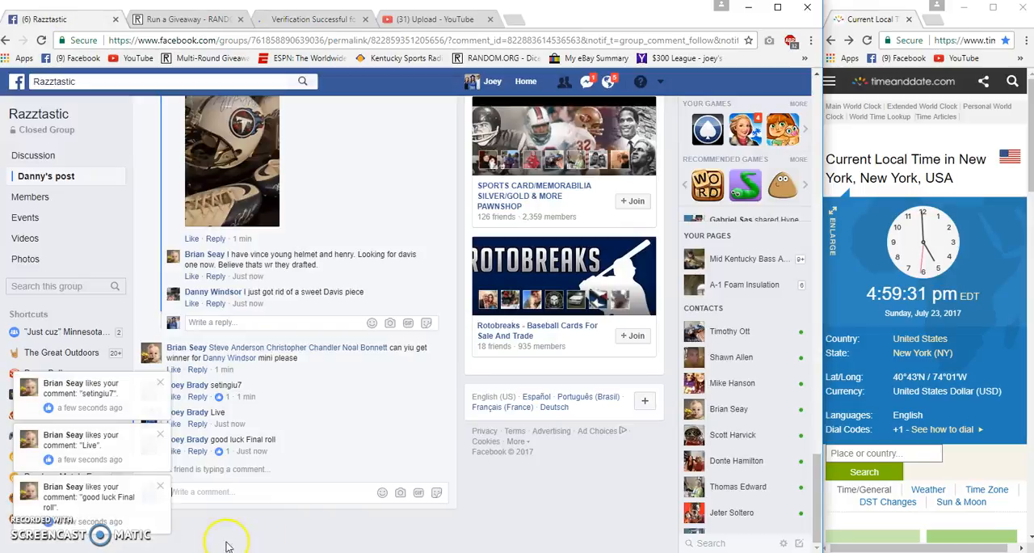
pyautogui.write('Done')
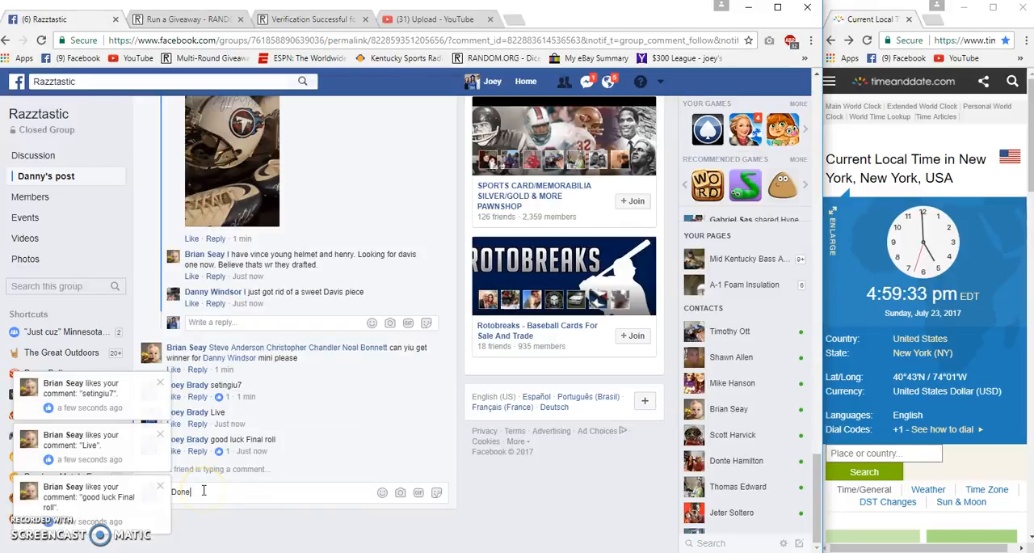